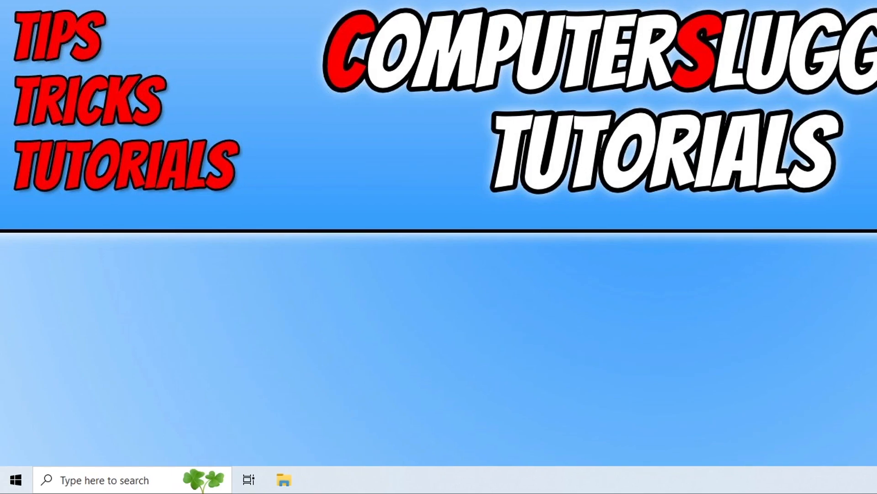
Step: Reach the Windows Update page under Update & Security from the Start quick-links menu
right_click(15, 480)
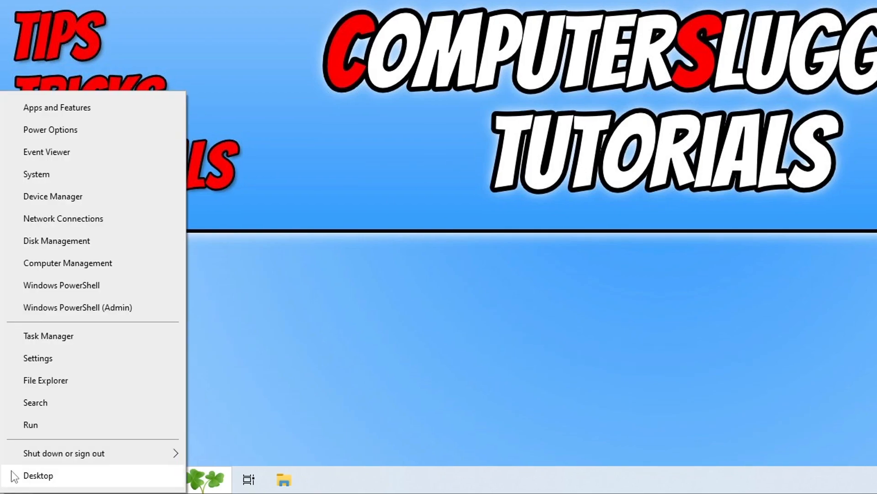
left_click(37, 357)
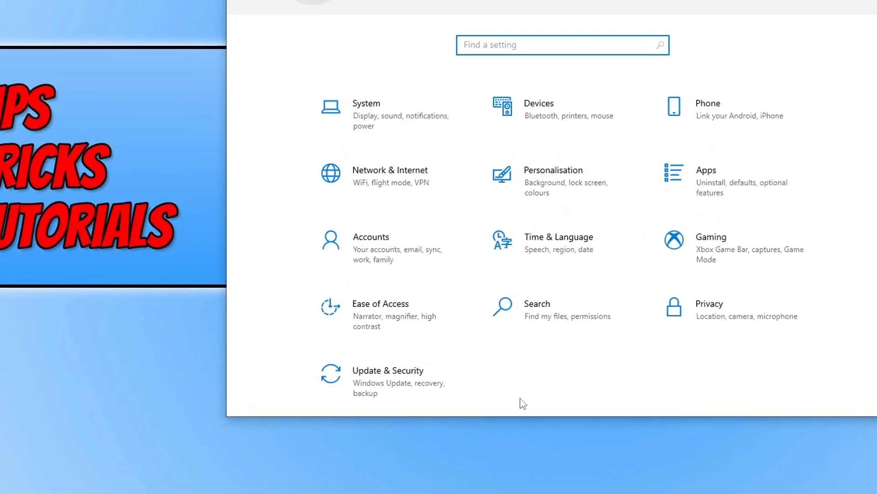
left_click(387, 370)
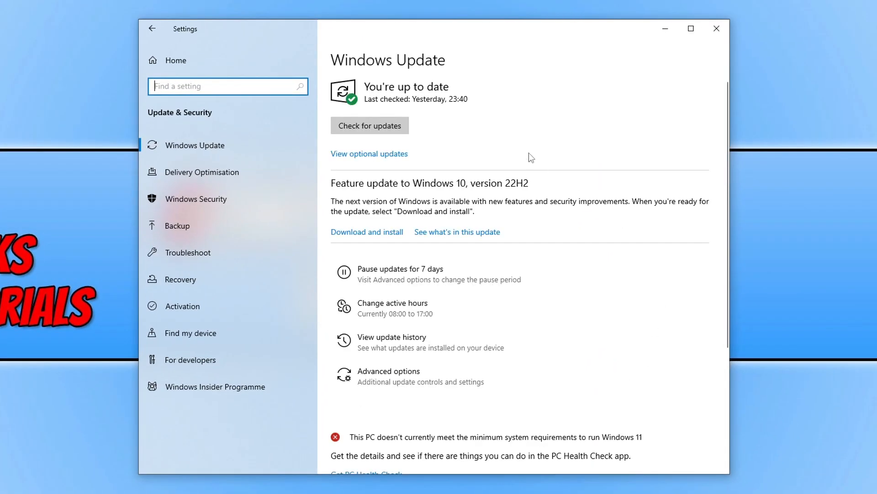
mouse_move(450, 140)
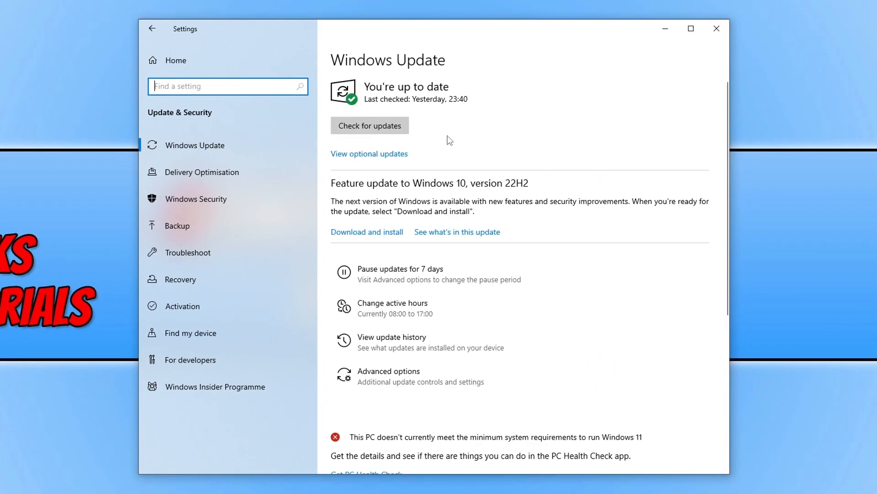
mouse_move(467, 159)
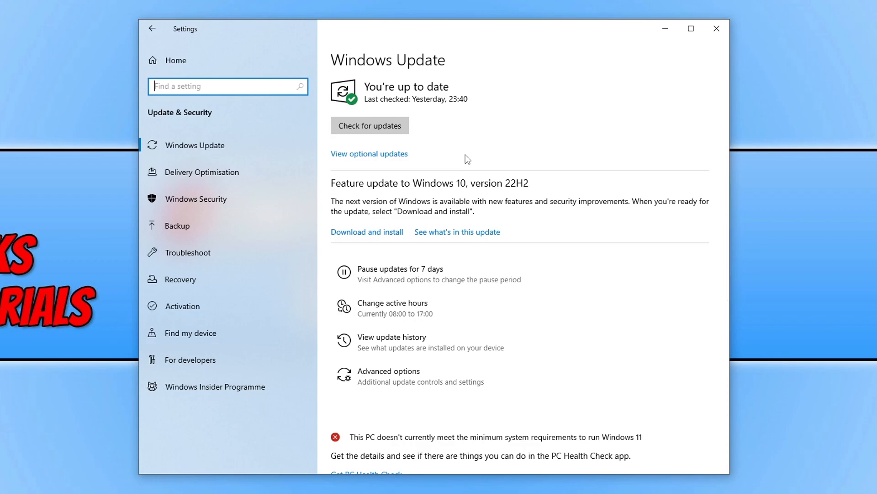
mouse_move(716, 29)
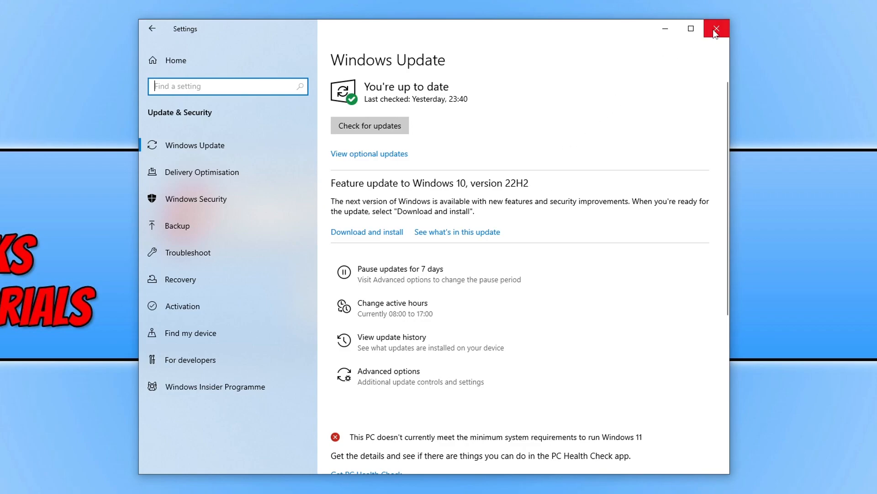
Step: Close Settings and reopen it on Network & Internet Status via the network tray icon
left_click(715, 29)
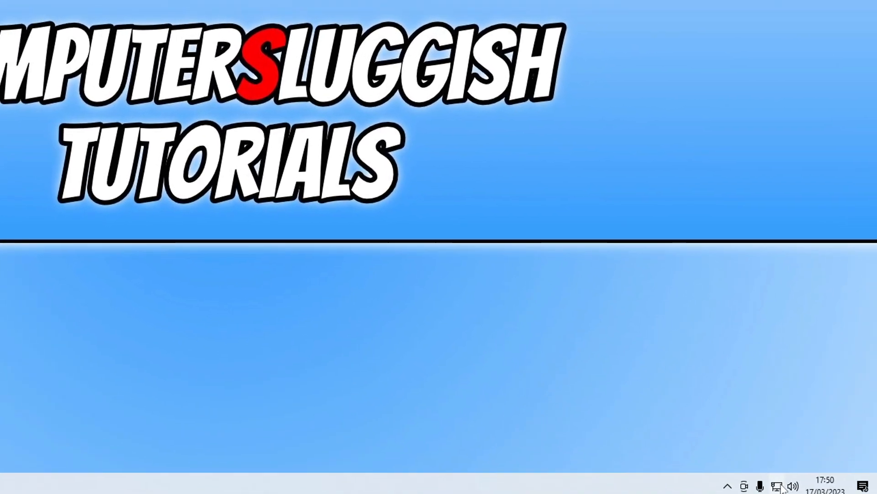
right_click(791, 485)
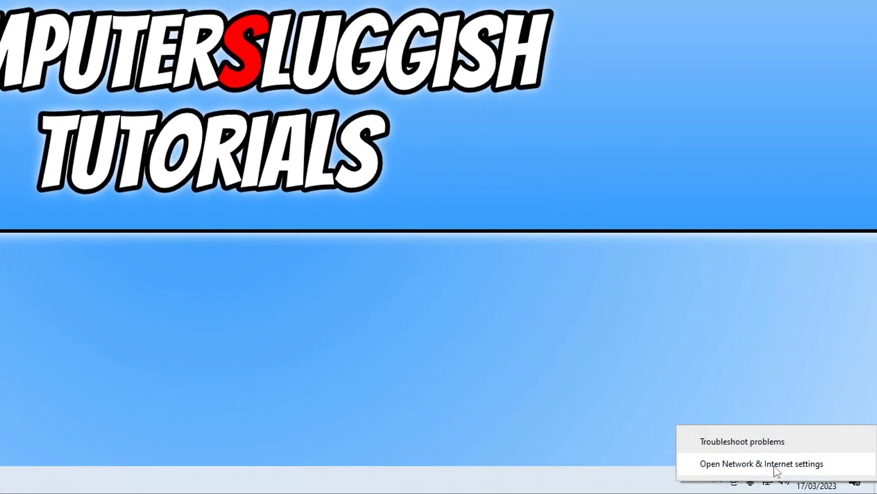
left_click(762, 463)
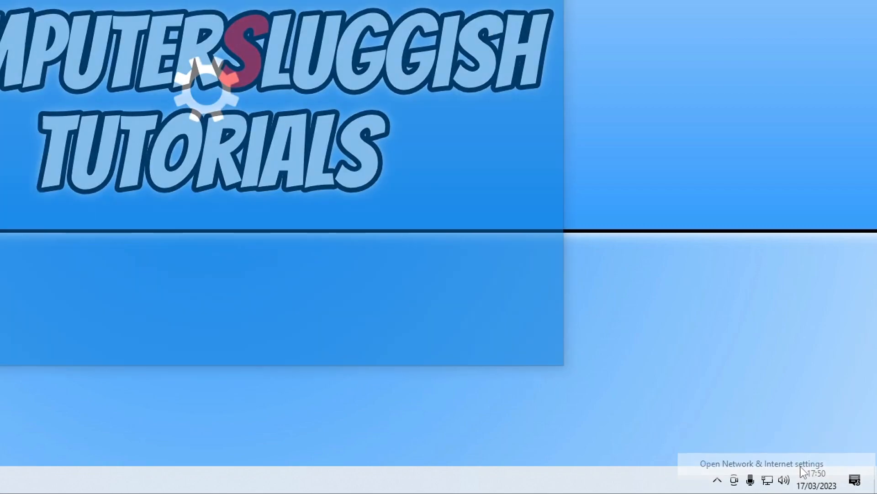
left_click(760, 463)
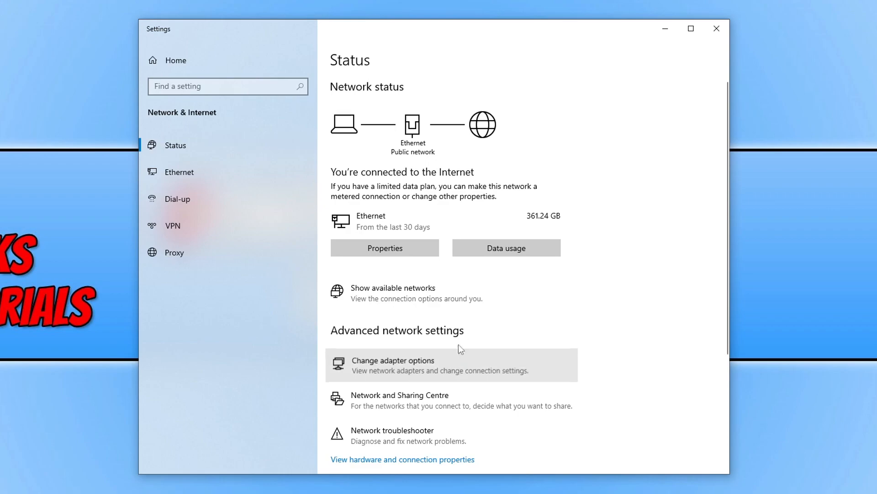
Step: In the adapter options list, disable the Ethernet adapter and then enable it again
left_click(393, 360)
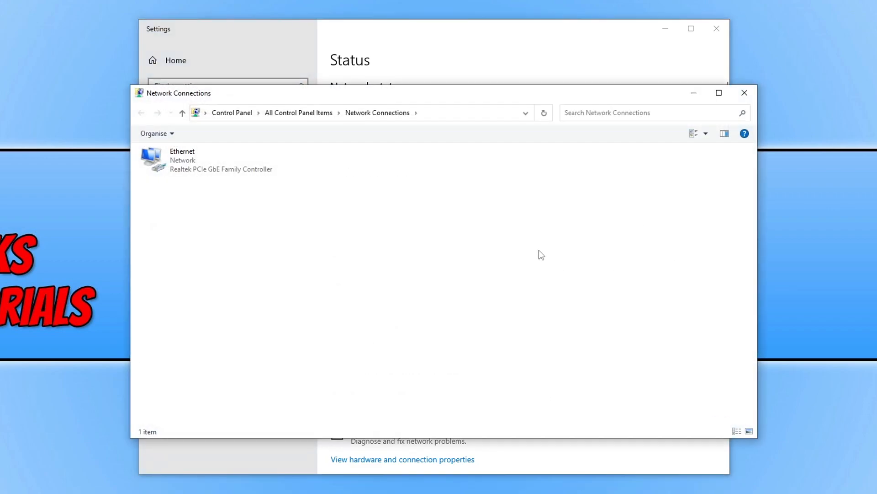
mouse_move(127, 163)
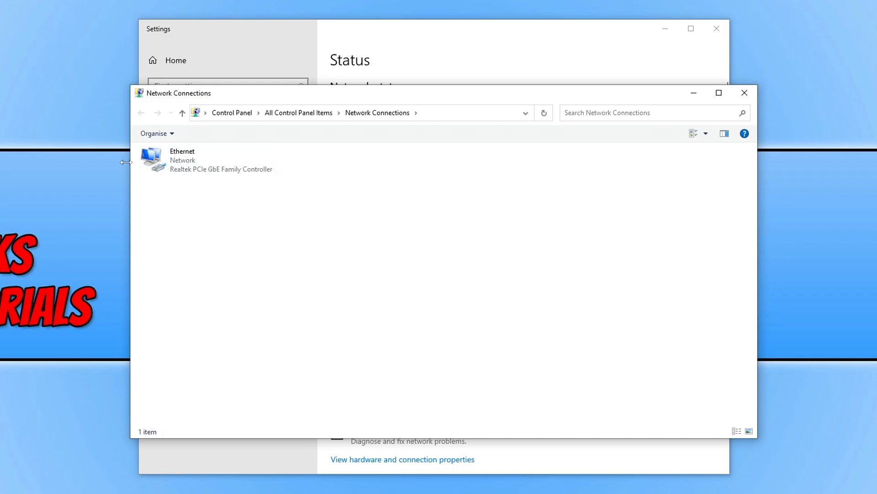
right_click(195, 159)
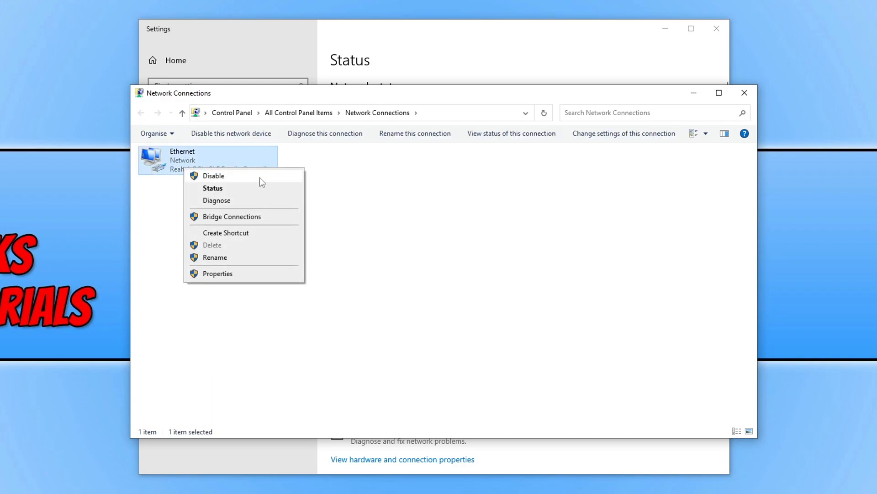
left_click(213, 176)
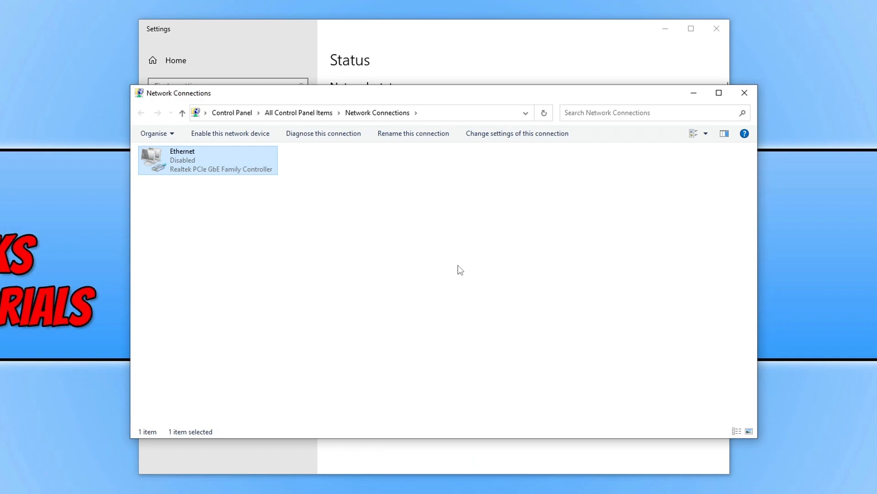
right_click(208, 160)
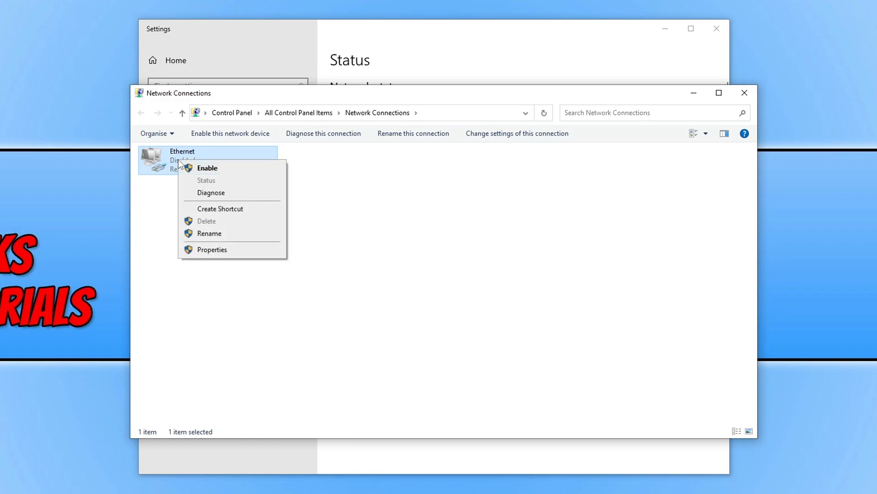
left_click(207, 168)
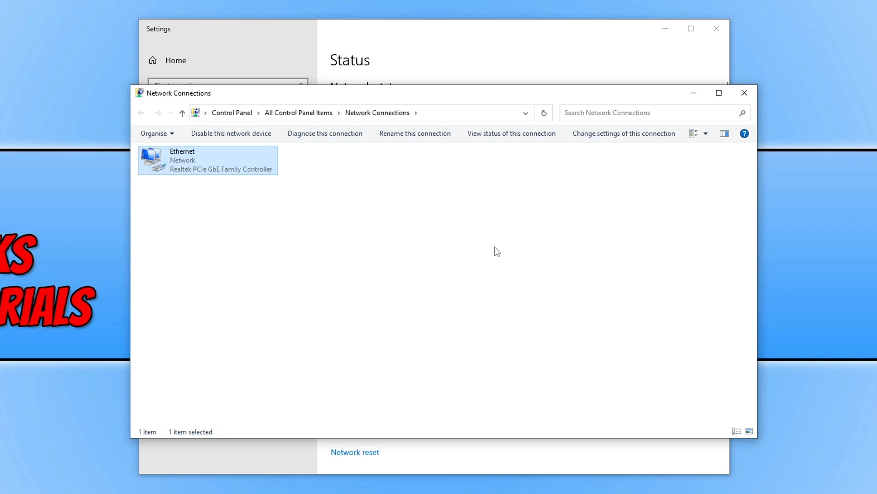
mouse_move(324, 133)
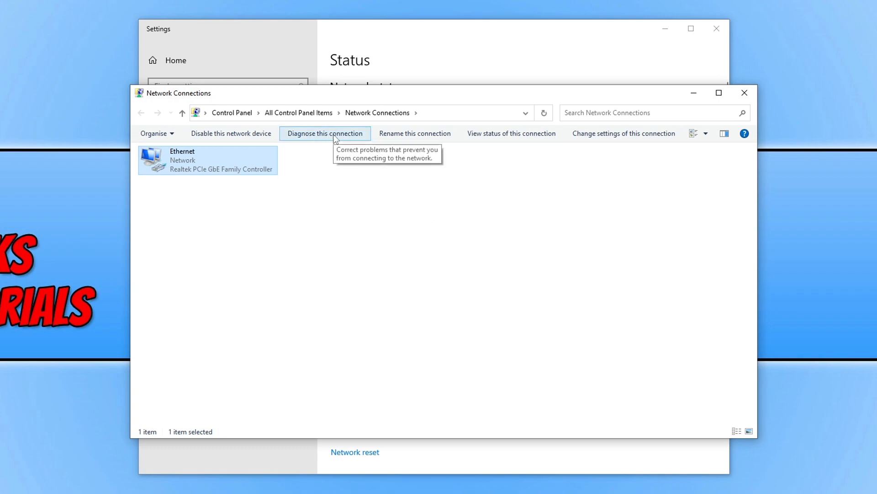
Step: Run Diagnose this connection on Ethernet twice and close the troubleshooter after no problem is found
left_click(325, 134)
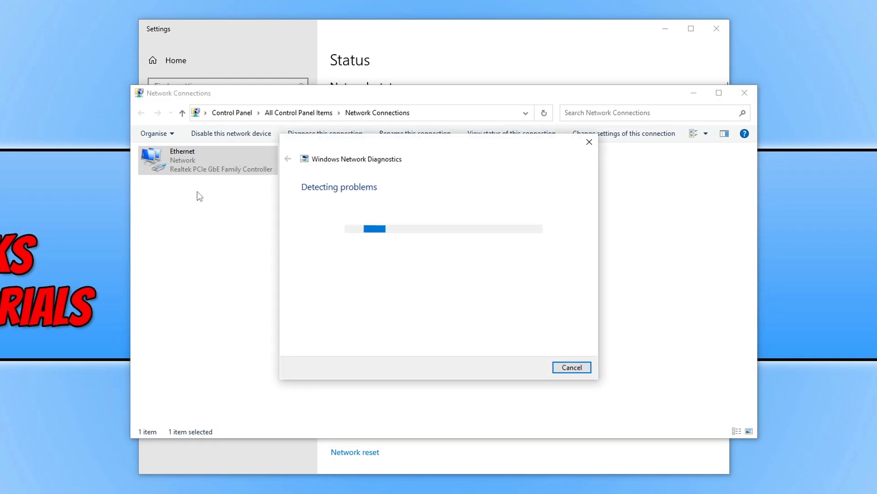
left_click(572, 367)
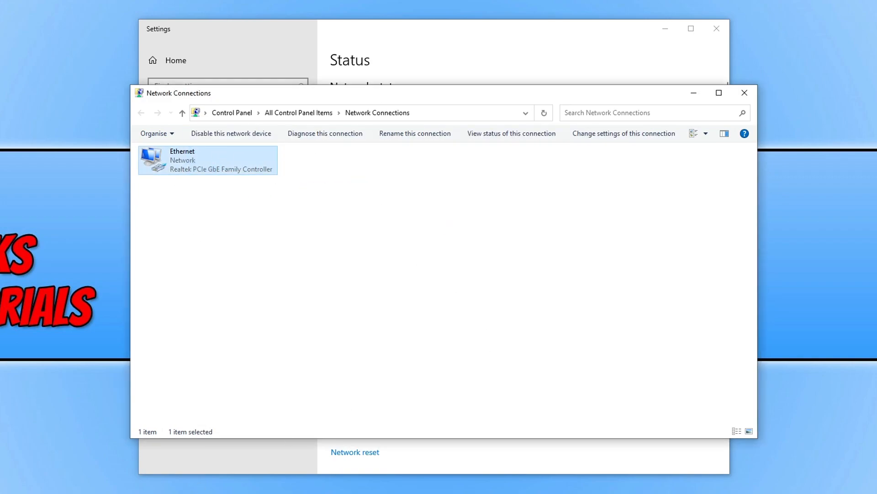
left_click(325, 133)
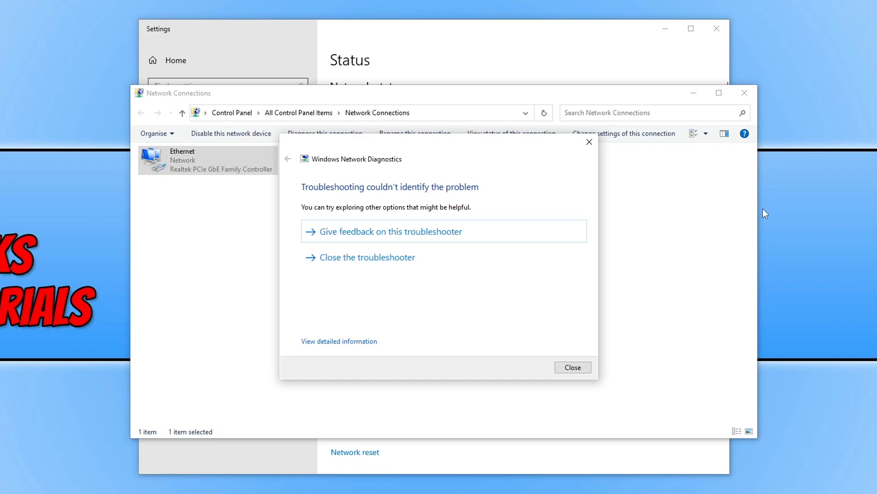
left_click(572, 366)
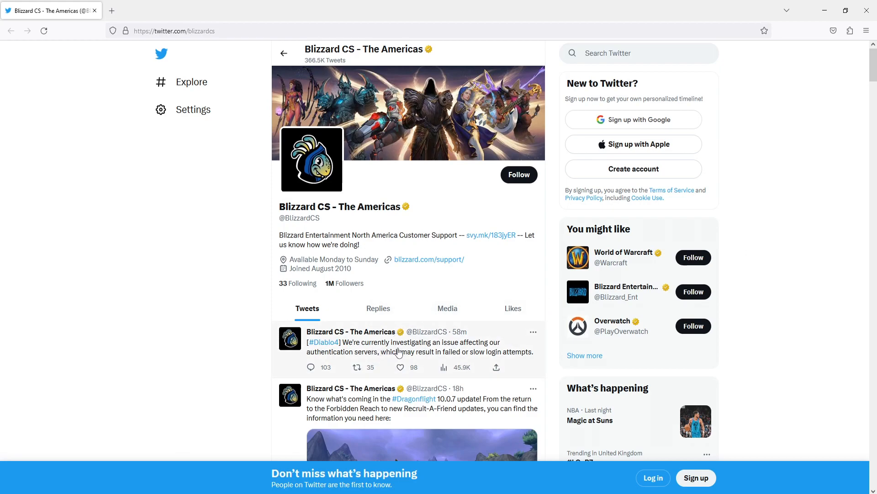
mouse_move(332, 363)
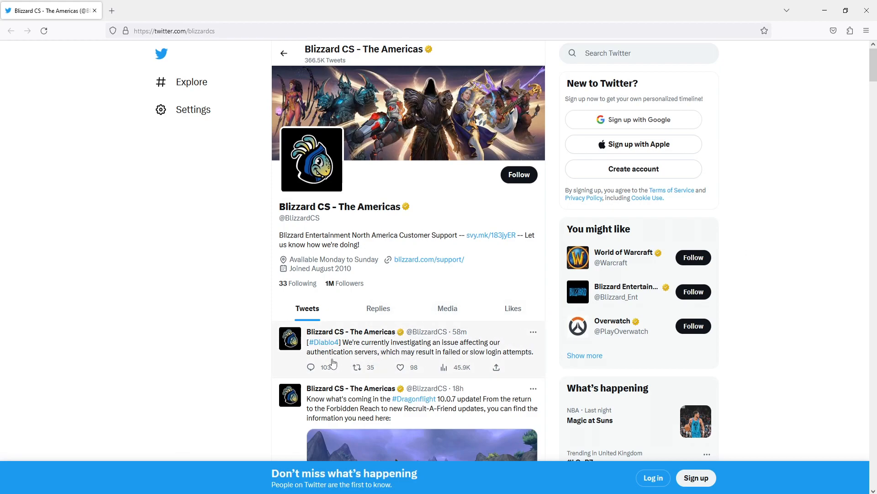
mouse_move(427, 359)
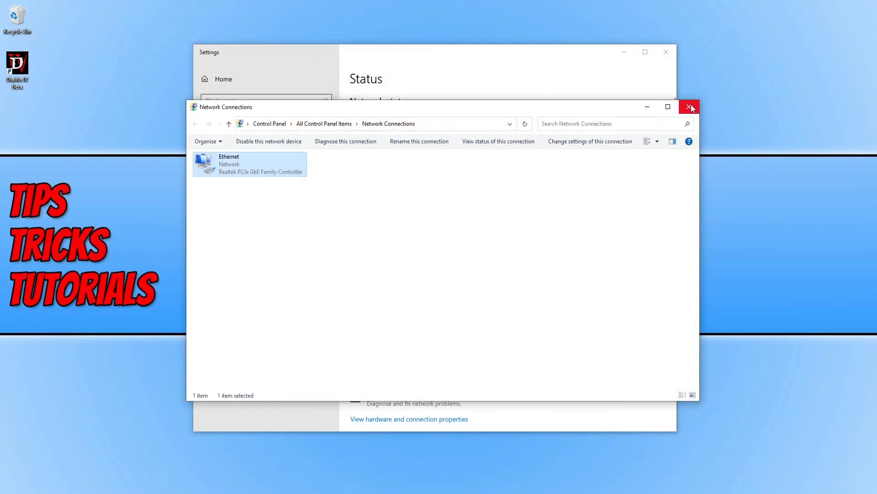
Step: Close the network windows and launch Command Prompt as administrator from a Start search for cmd
left_click(690, 107)
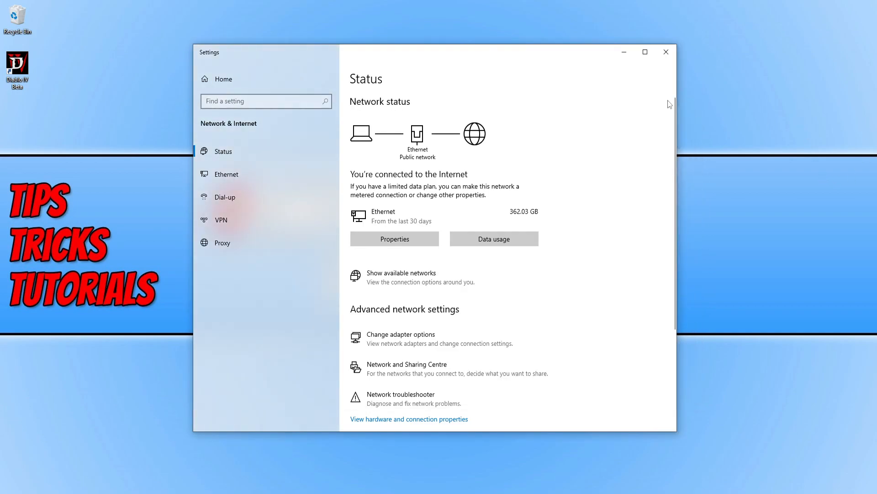
left_click(665, 51)
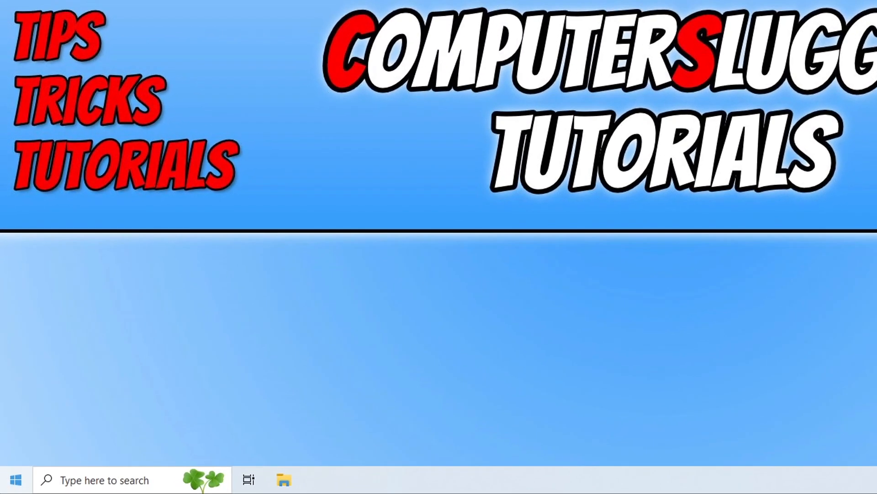
left_click(16, 480)
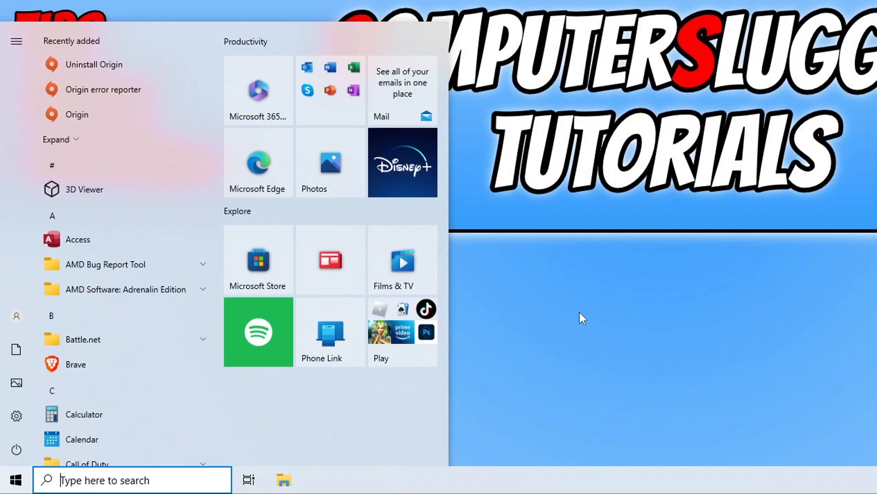
type("cmd")
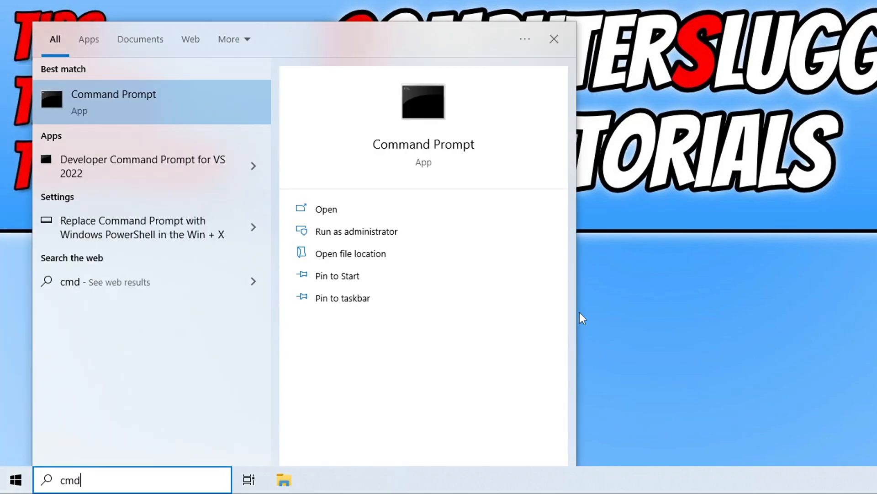
mouse_move(382, 224)
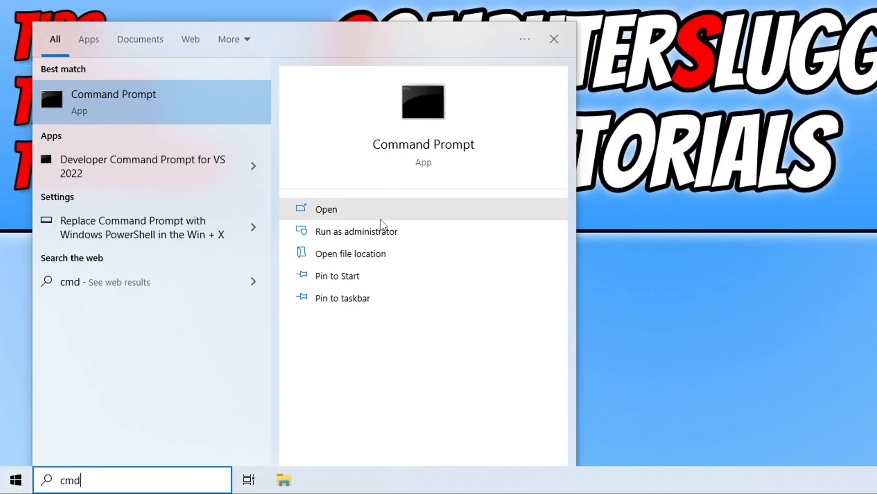
left_click(355, 230)
type("i")
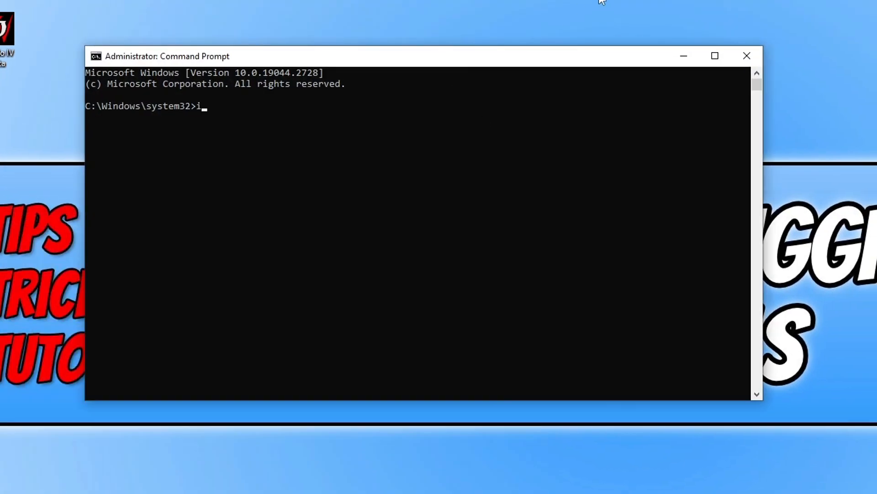
Step: Run ipconfig /flushdns to clear the DNS resolver cache, then close Command Prompt
type("pconfig /")
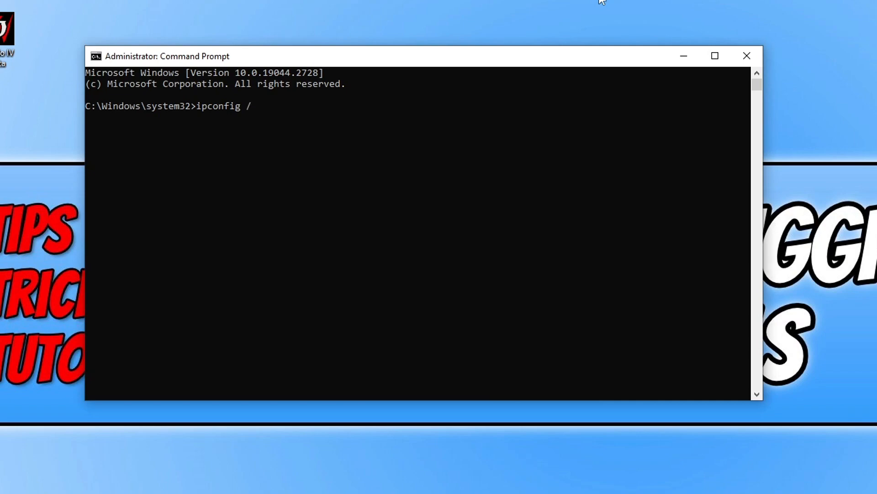
type("flushdns")
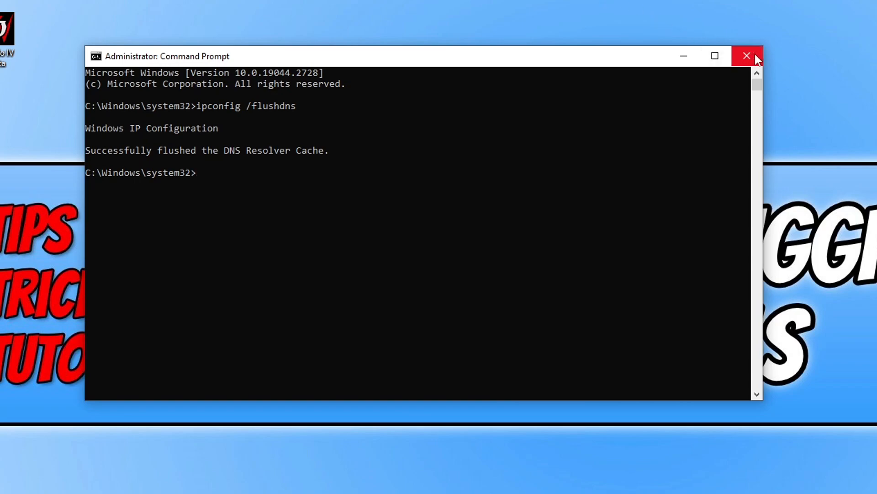
left_click(746, 55)
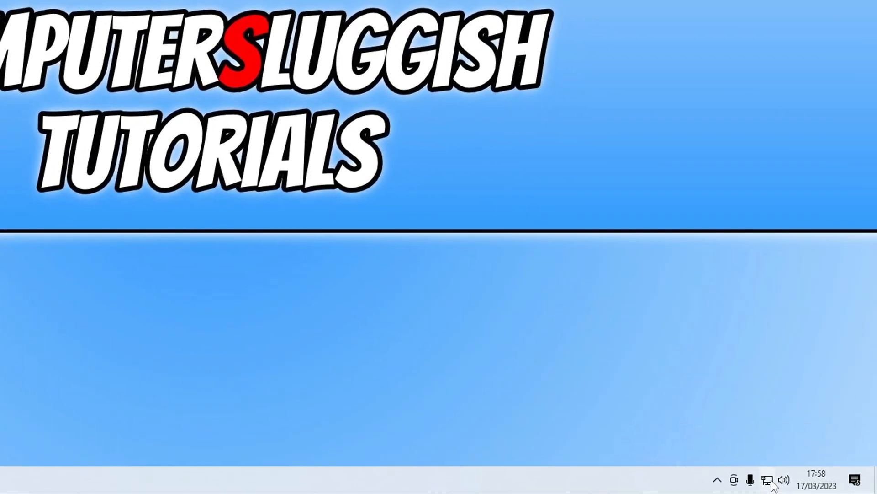
Step: From the network tray icon, reach Network & Internet Status and the adapter connections list
right_click(784, 480)
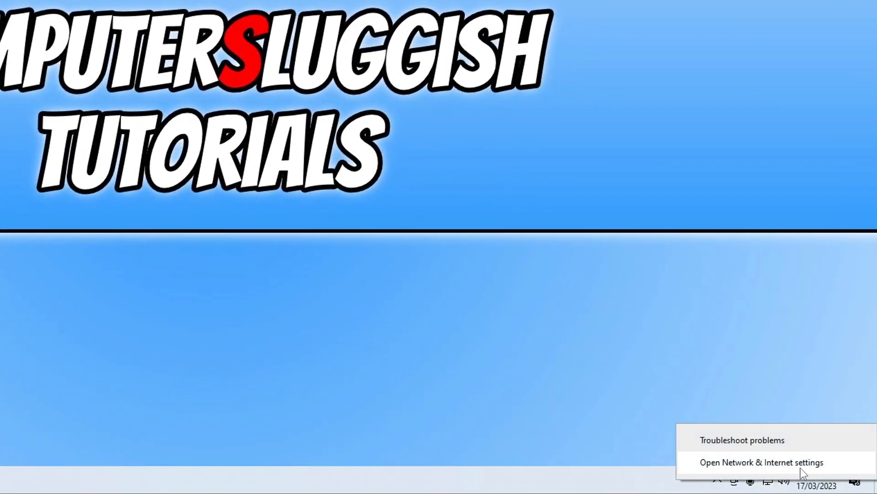
left_click(758, 462)
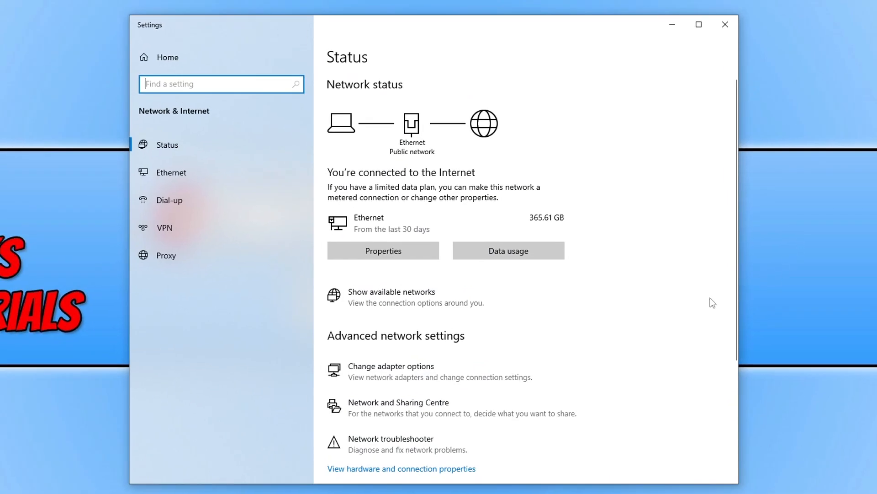
left_click(390, 366)
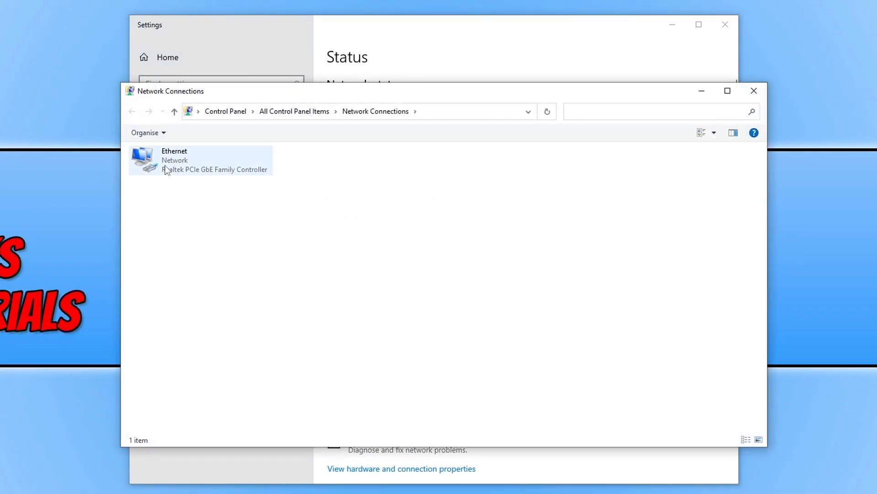
Step: Set the Ethernet adapter's IPv4 preferred DNS server to 1.1.1.1, confirm, and close Network Connections
double_click(173, 161)
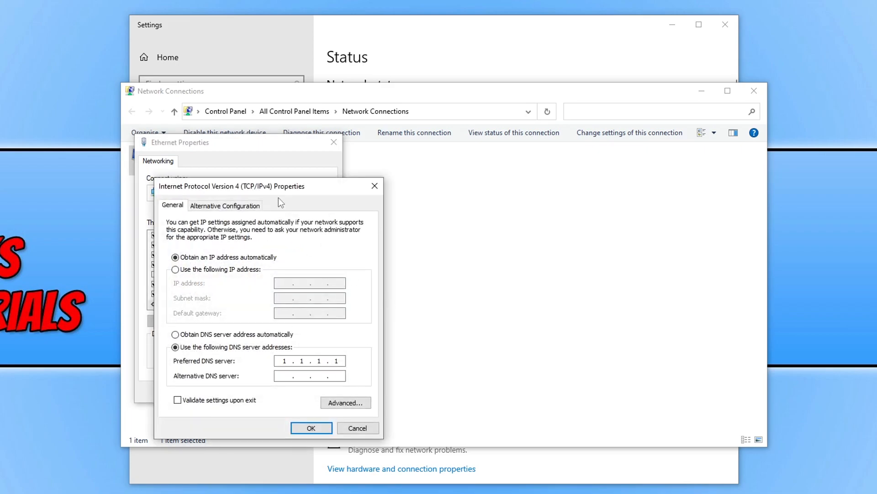
mouse_move(197, 353)
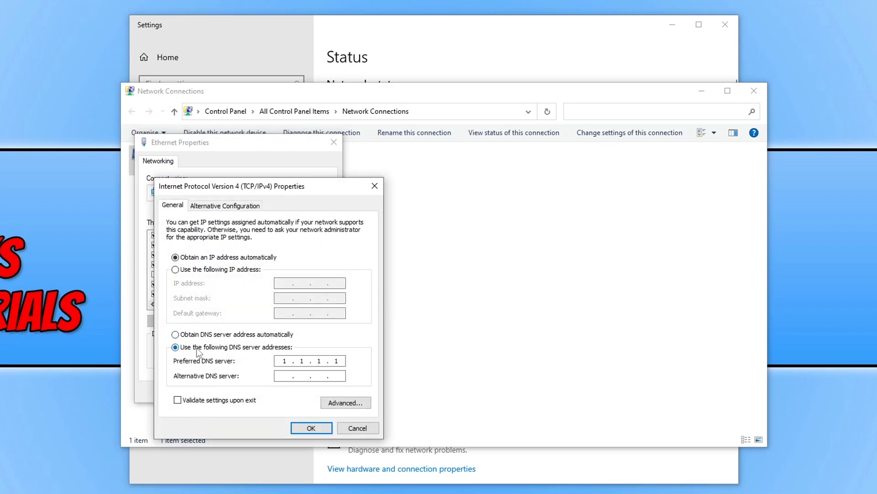
mouse_move(331, 348)
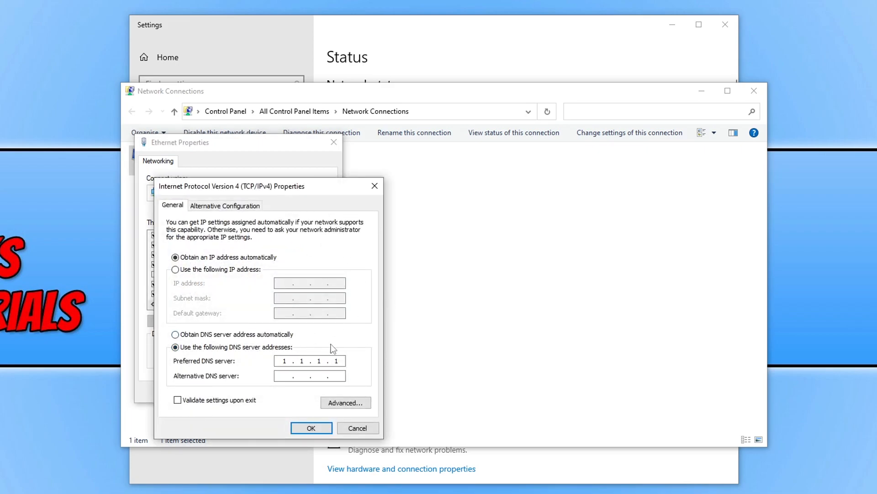
mouse_move(405, 364)
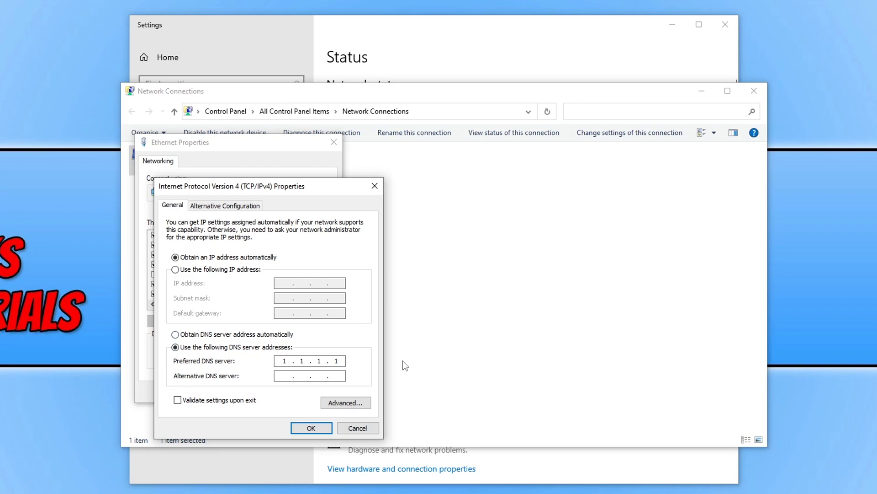
mouse_move(284, 340)
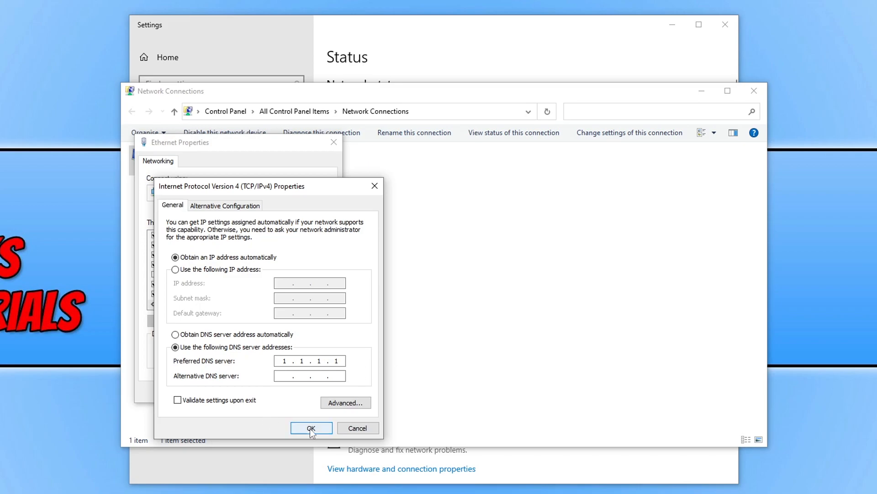
left_click(310, 428)
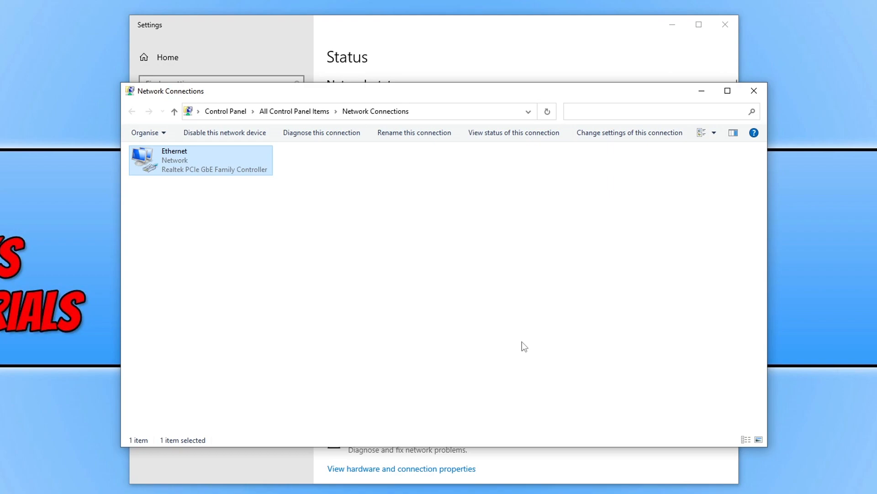
mouse_move(643, 121)
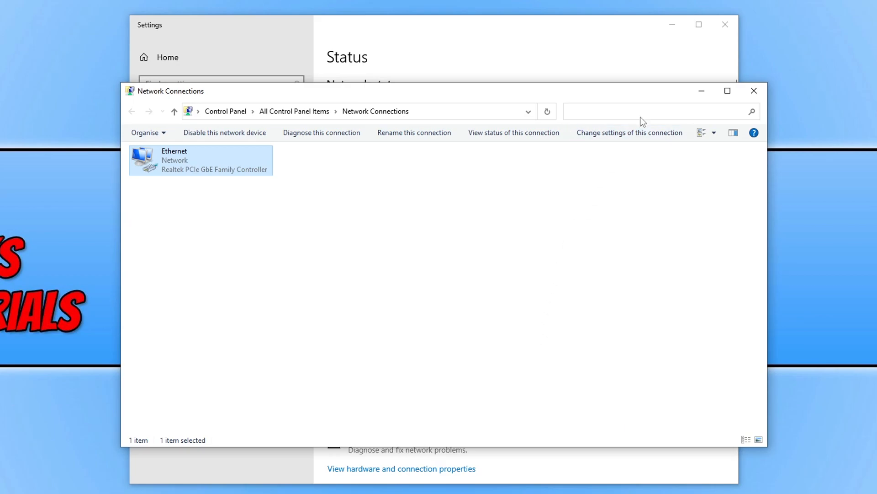
mouse_move(754, 91)
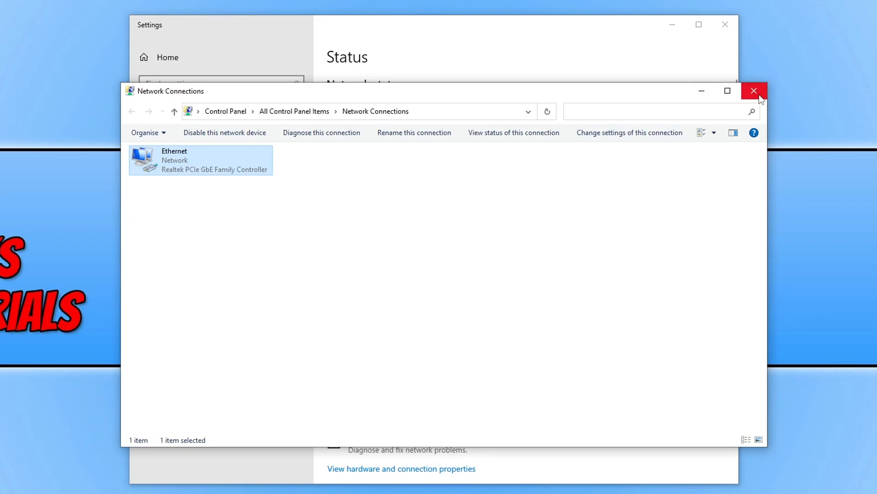
left_click(755, 90)
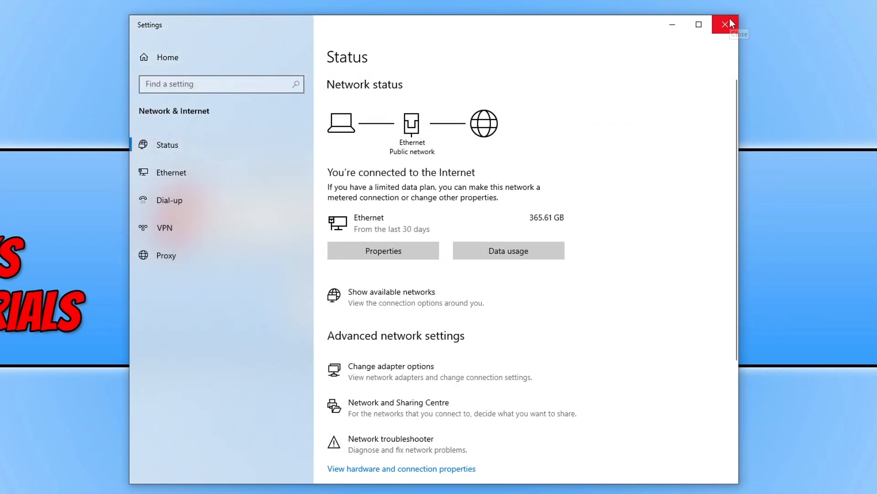
mouse_move(730, 25)
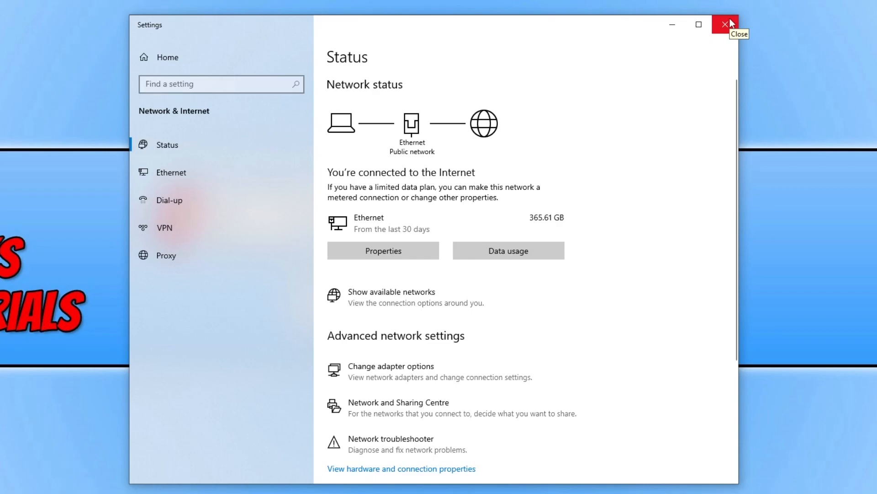
Step: Close the Settings window to return to the desktop
left_click(726, 24)
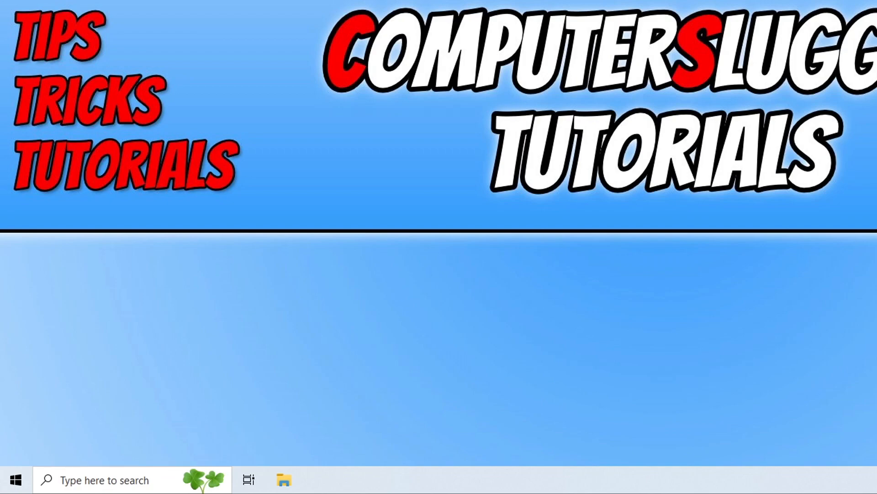
Step: In Device Manager's Network adapters, show the Realtek PCIe GbE Family Controller's properties
right_click(16, 480)
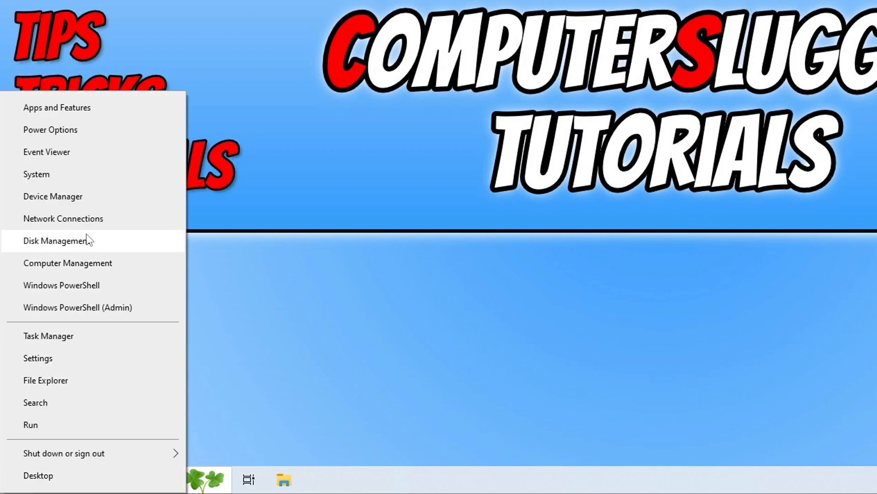
left_click(53, 196)
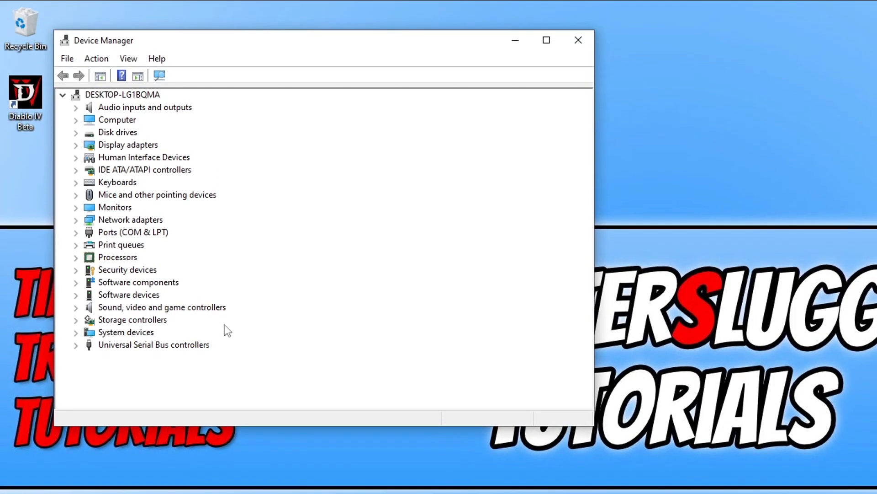
left_click(76, 219)
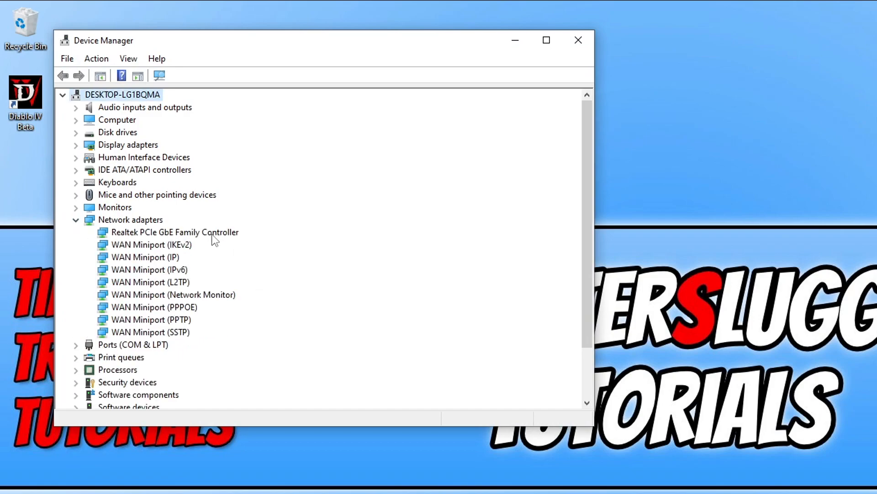
right_click(174, 231)
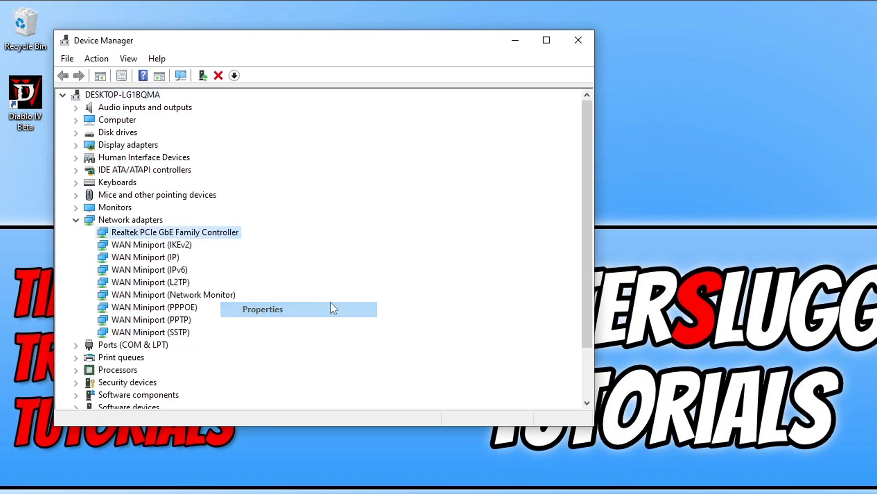
left_click(262, 309)
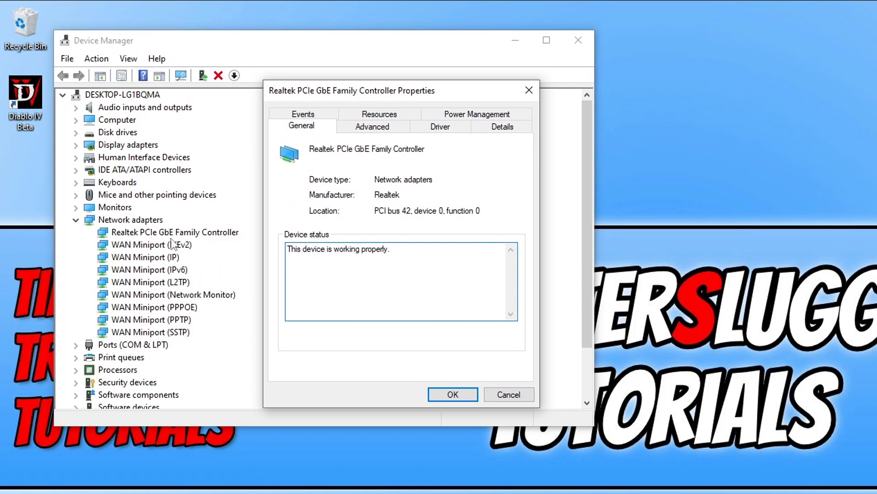
mouse_move(369, 194)
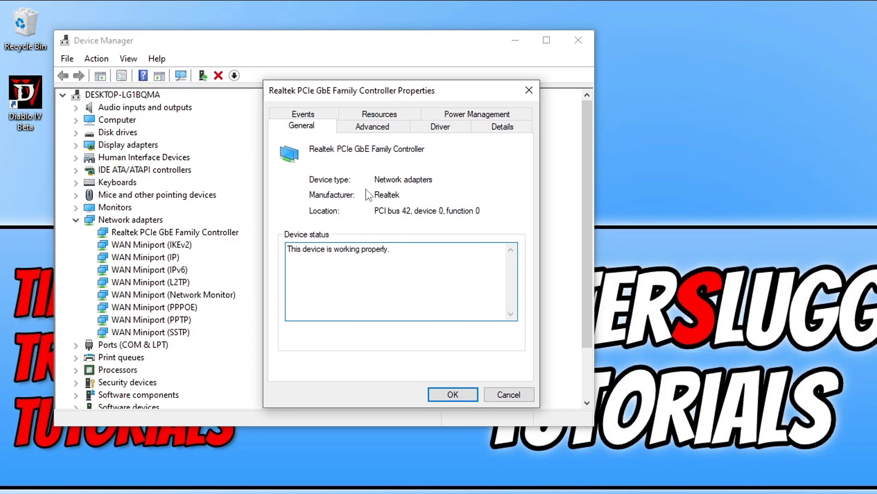